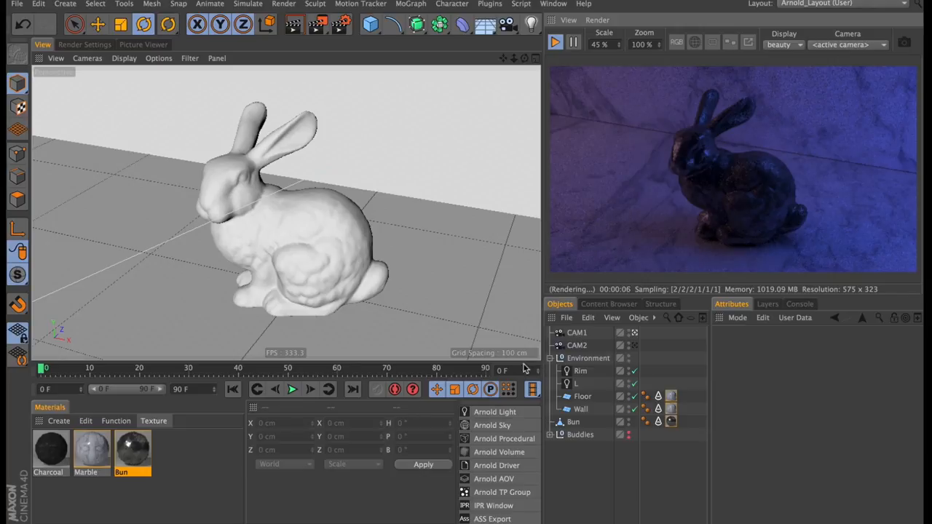
Step: Open the Bun material's Arnold shader network from the Material Manager
double_click(131, 451)
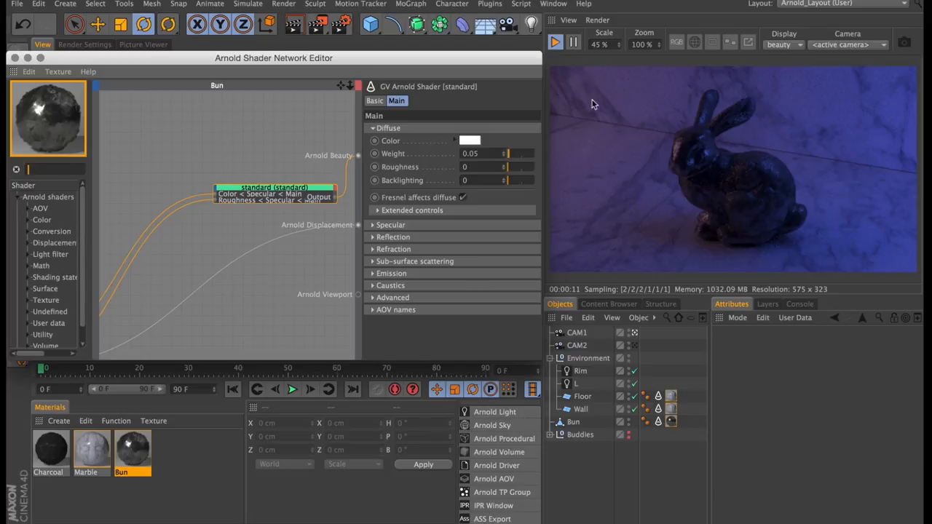
mouse_move(144, 201)
text(curva)
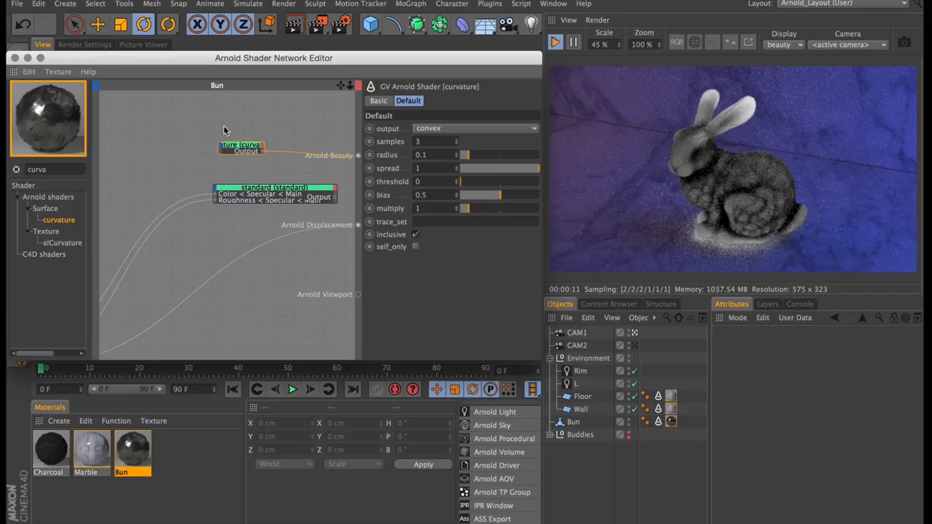
mouse_move(752, 122)
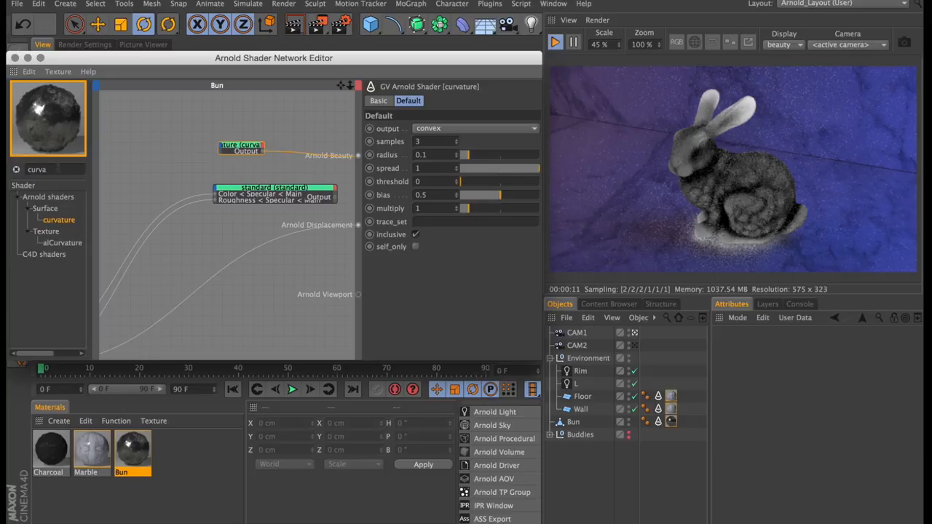
Step: Add a ramp_rgb shader and feed the curvature output into its input
double_click(37, 169)
text(ramp)
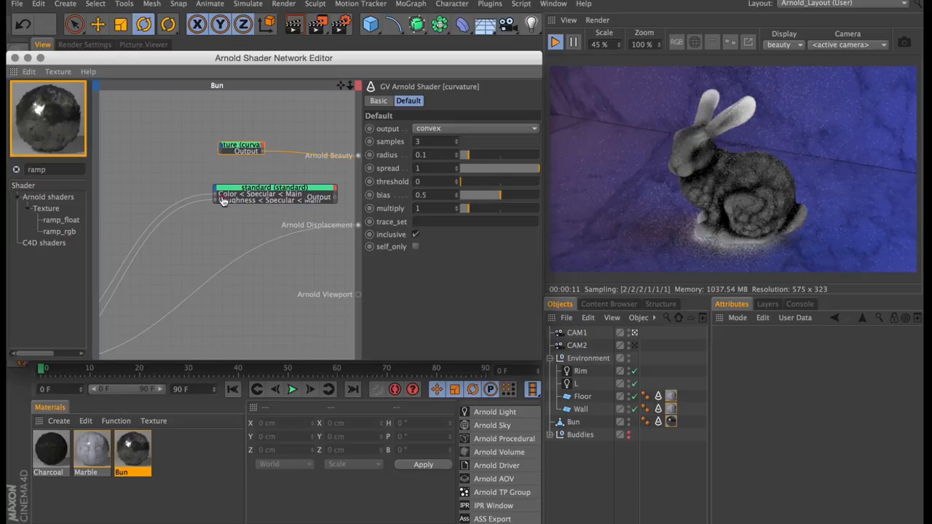
click(244, 149)
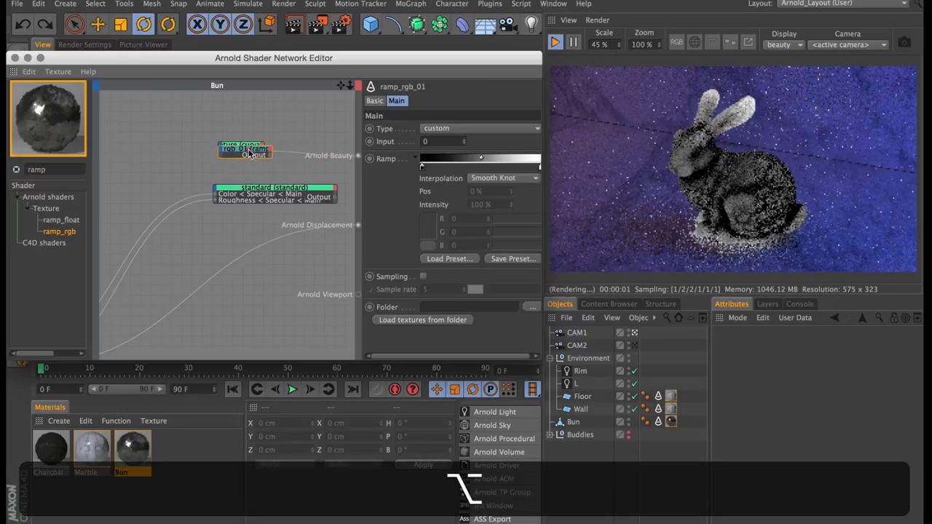
click(255, 155)
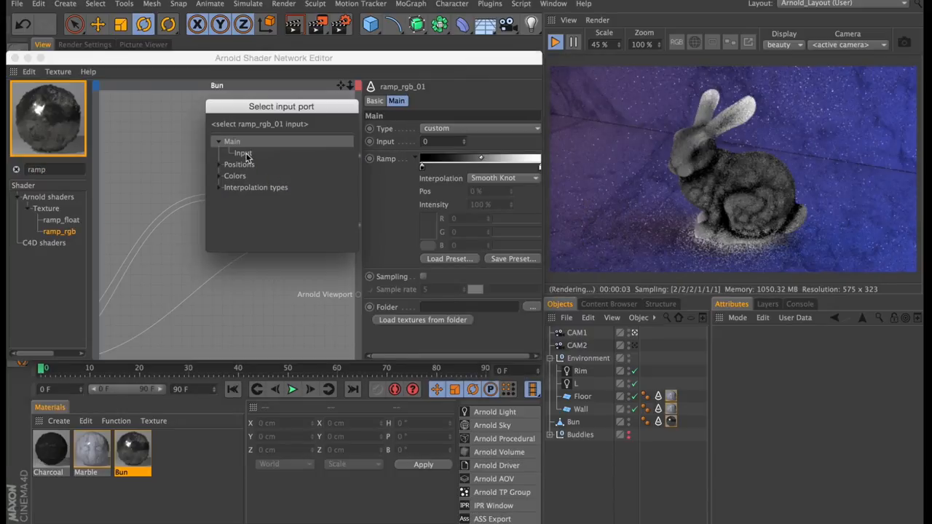
click(243, 153)
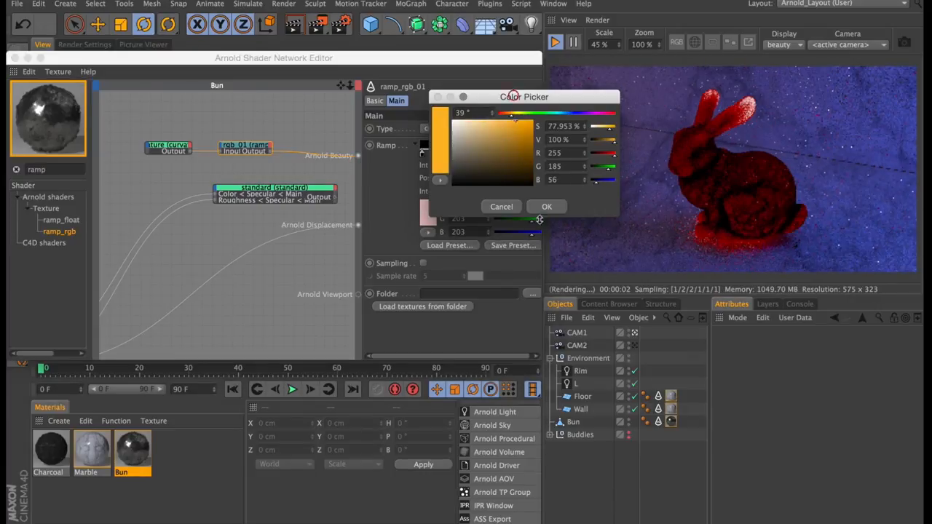
click(546, 206)
text(corre)
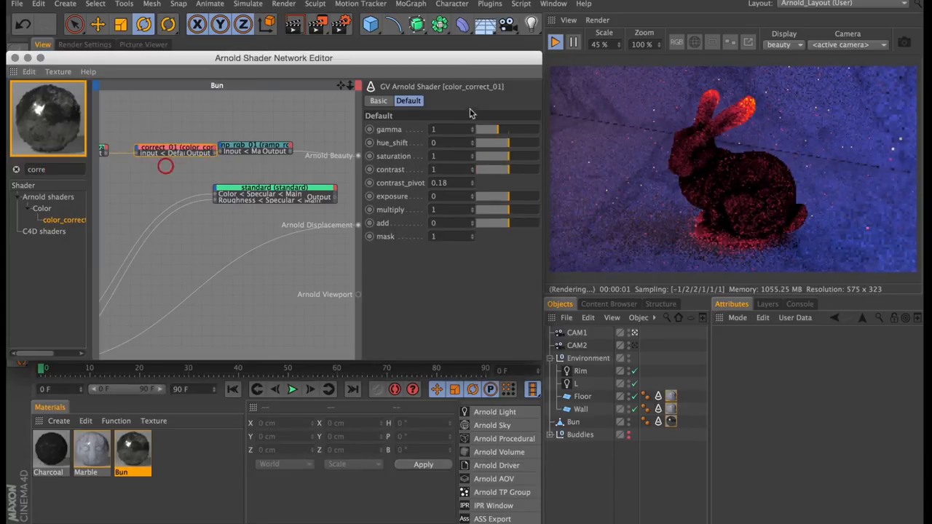
Step: Set the color_correct shader's gamma to 1.5 and exposure to 0.75
drag(494, 129, 502, 129)
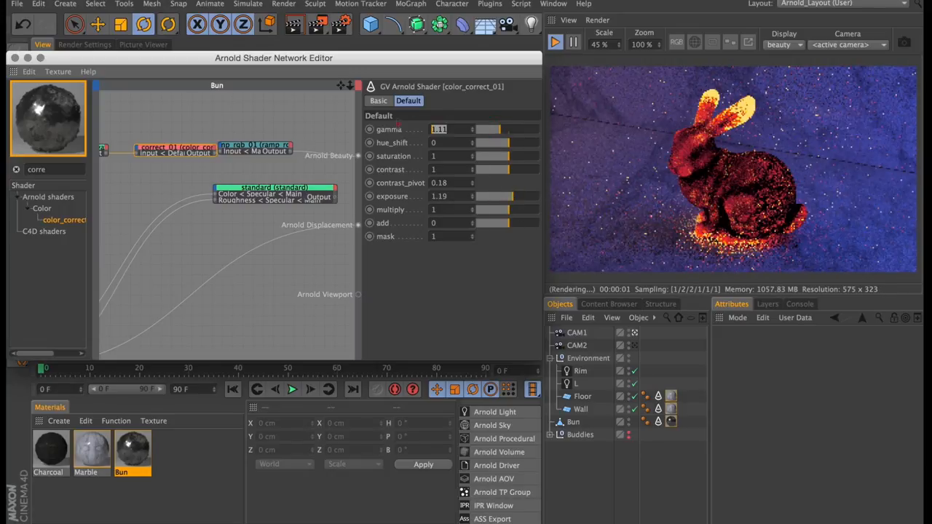
text(1.5)
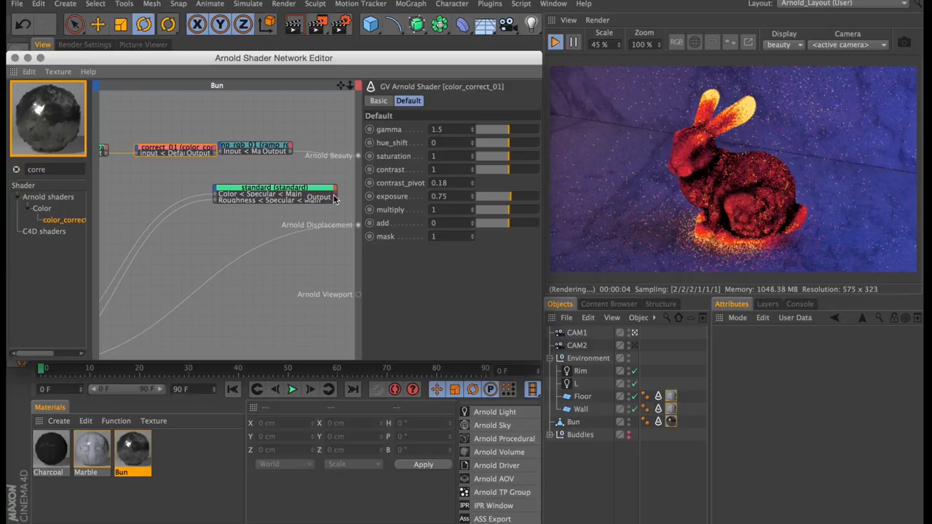
Step: Connect the standard shader to Arnold Beauty and set Emission Scale to 1
click(275, 187)
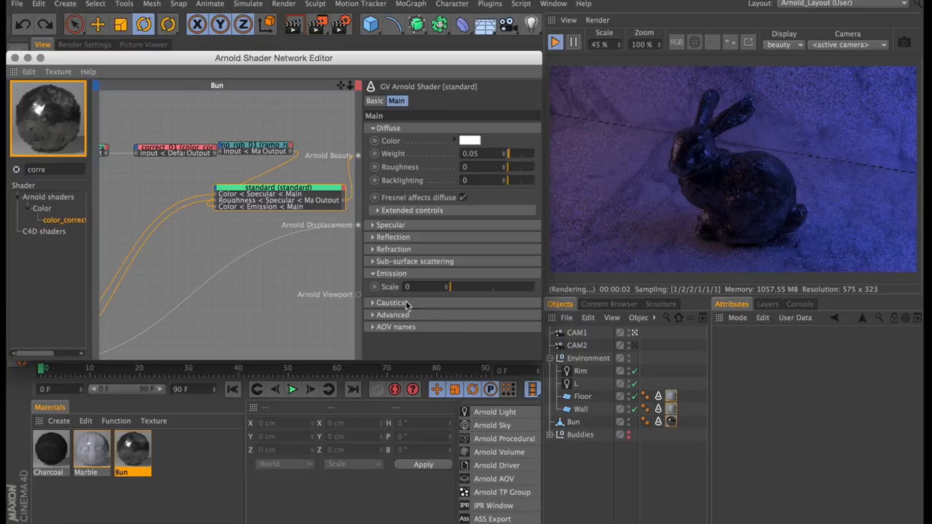
text(1)
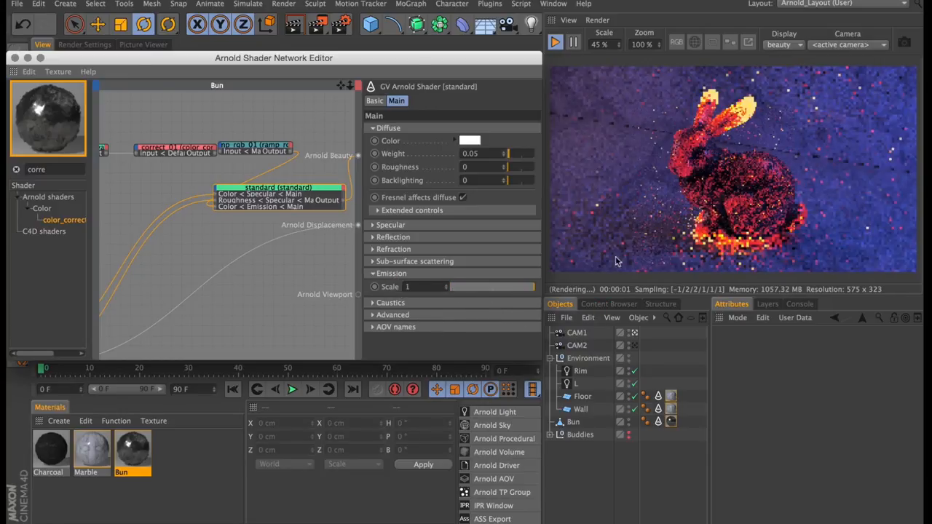
click(419, 286)
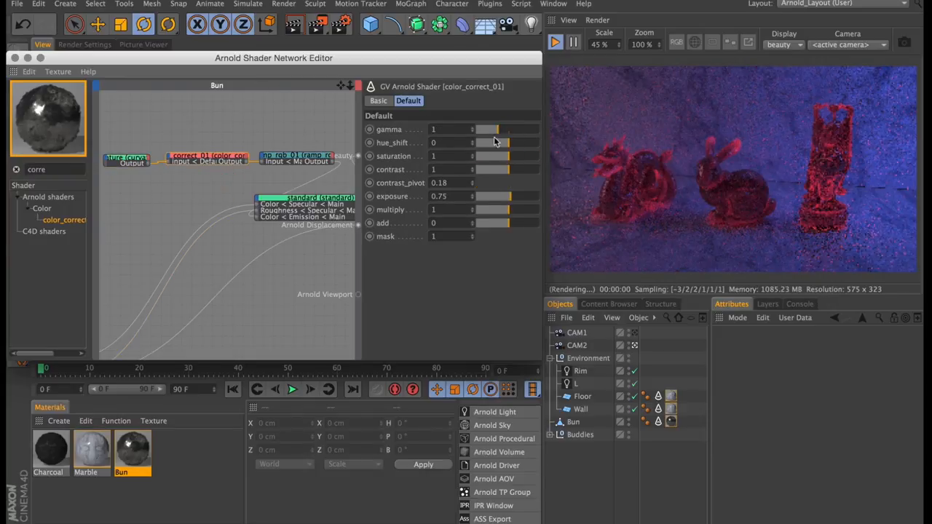
Step: Raise the color_correct exposure to about 1.98
drag(495, 196, 513, 196)
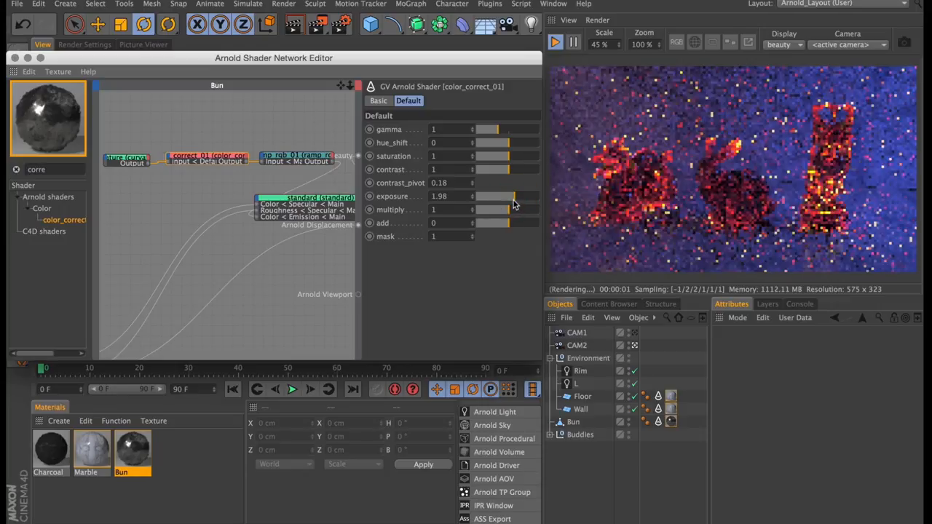